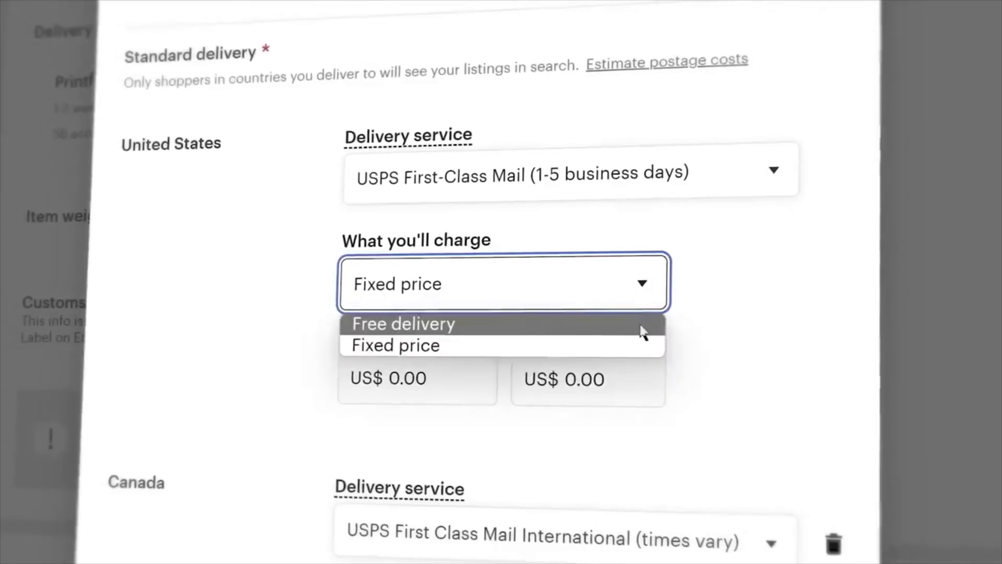
Choose free delivery for the United States, scroll down, and enter 'lower the vol'.
click(403, 324)
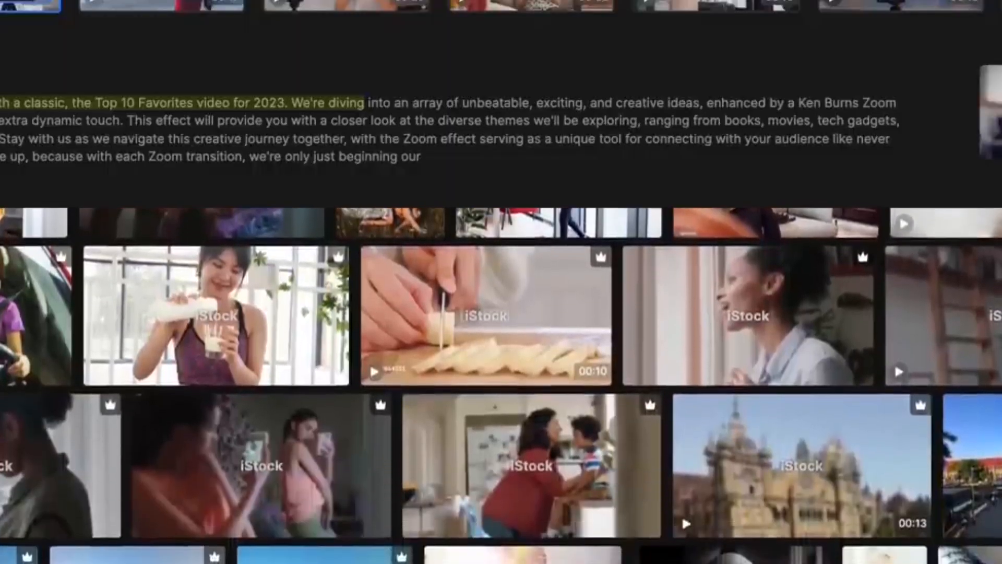
scroll(down, 3)
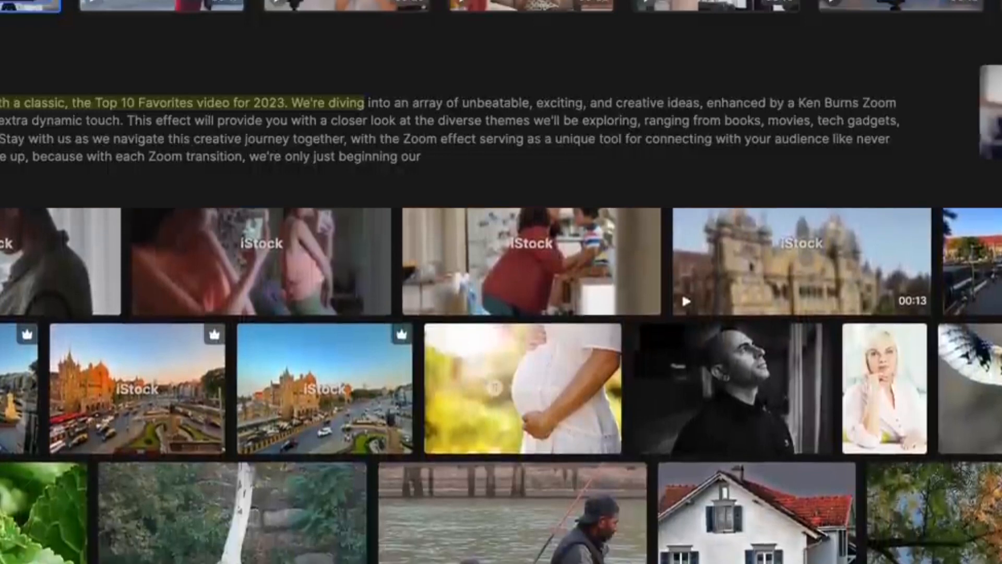
scroll(down, 3)
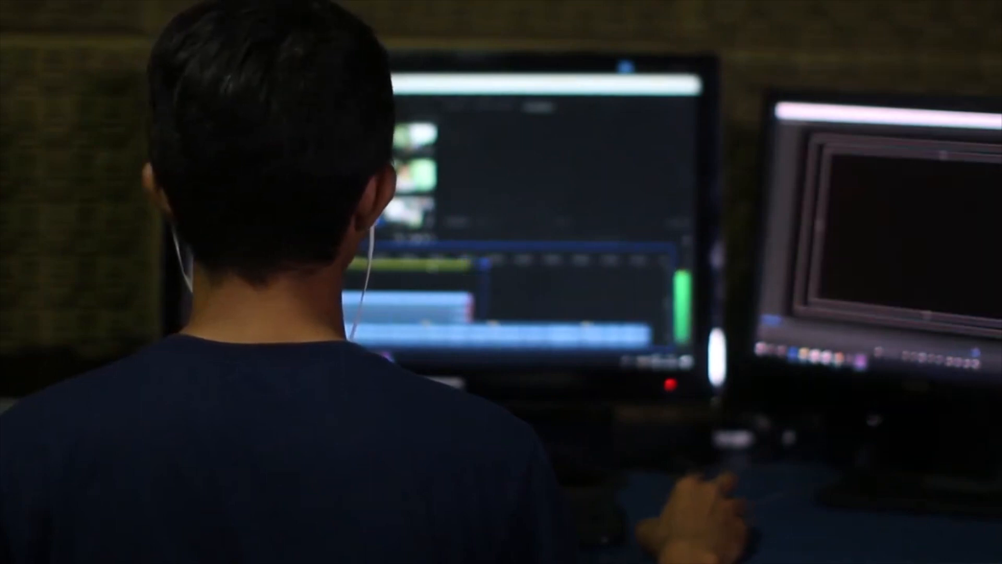
text(lower the vol)
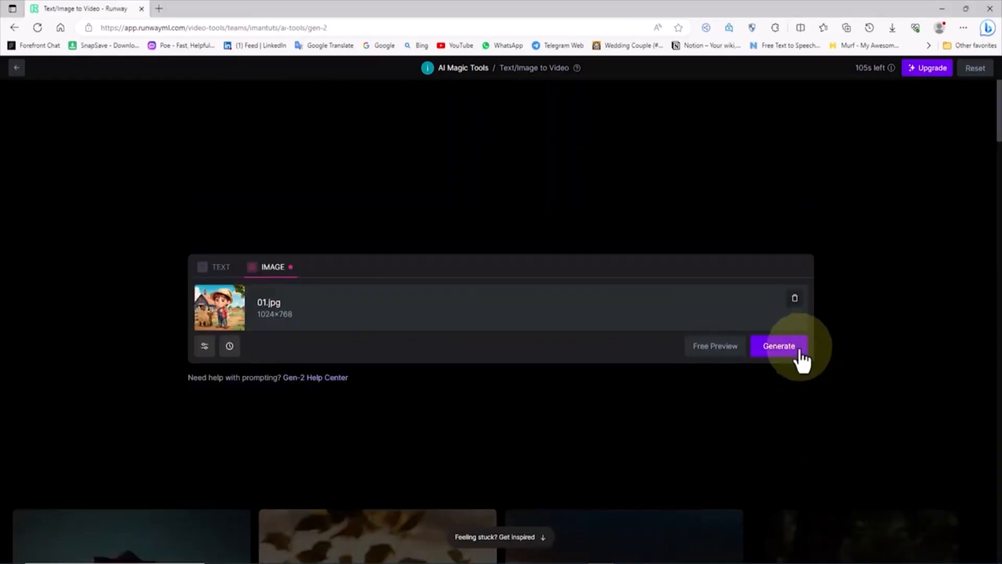
Generate a 4-second Gen-2 video from the uploaded farm girl jpg and view it.
click(777, 346)
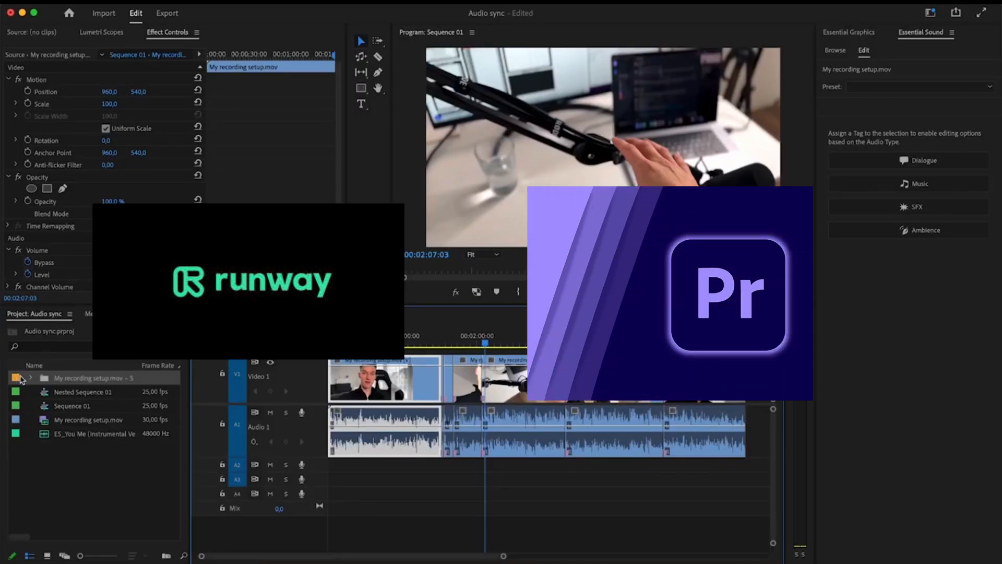
click(21, 378)
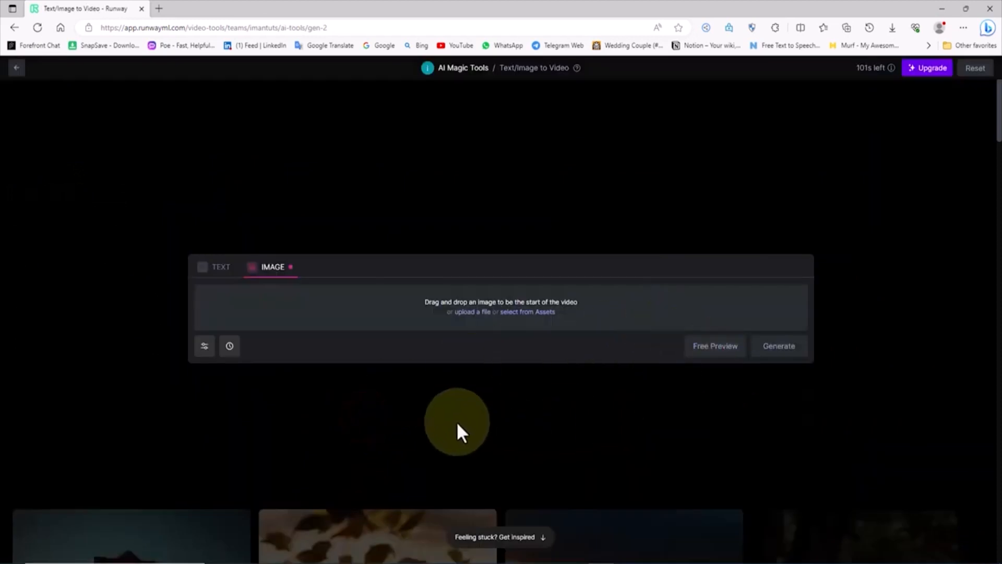
click(527, 311)
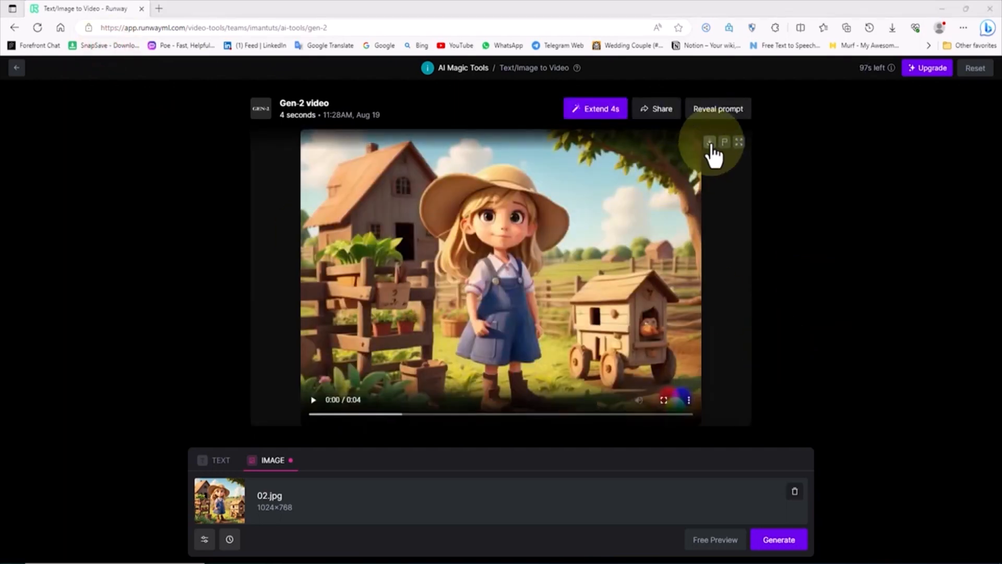
mouse_move(709, 142)
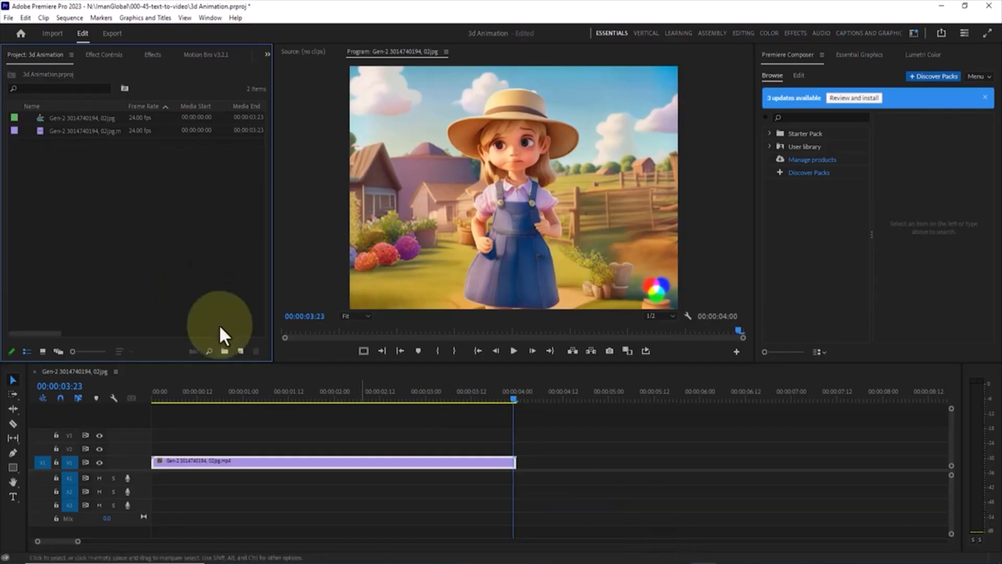
From the Project panel's Import… option, select a Gen-2 farm girl mp4 in the Video folder.
right_click(220, 325)
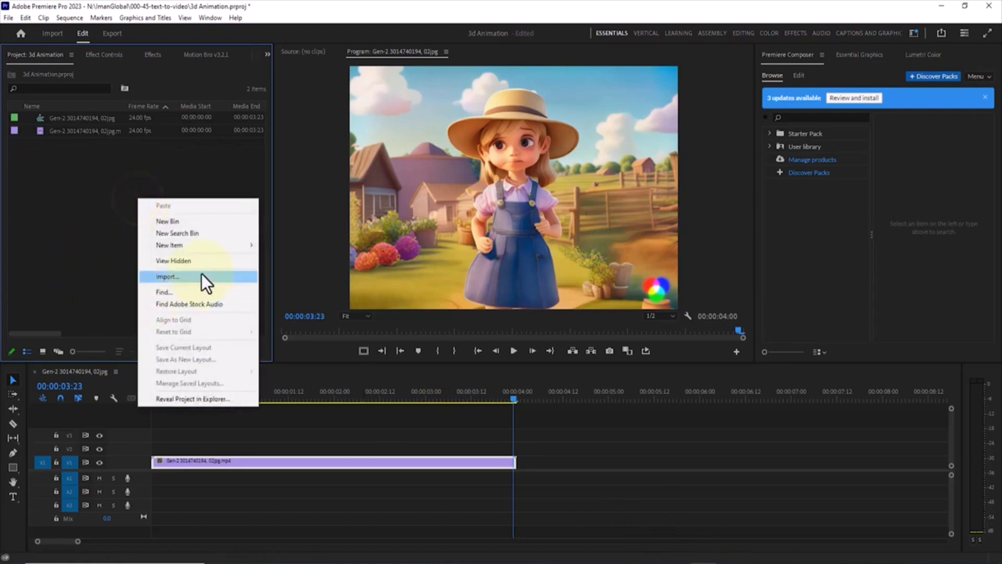
click(168, 276)
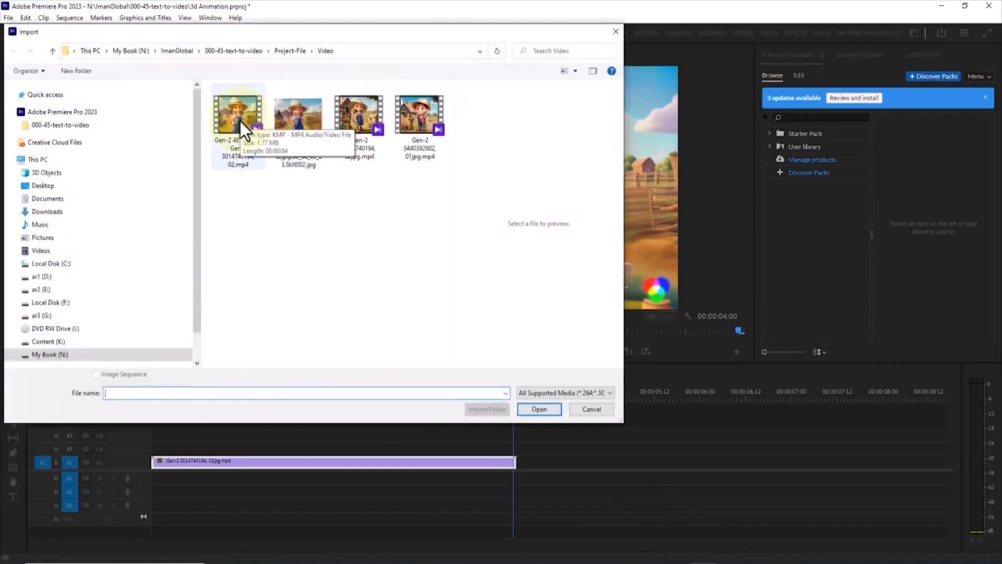
click(538, 408)
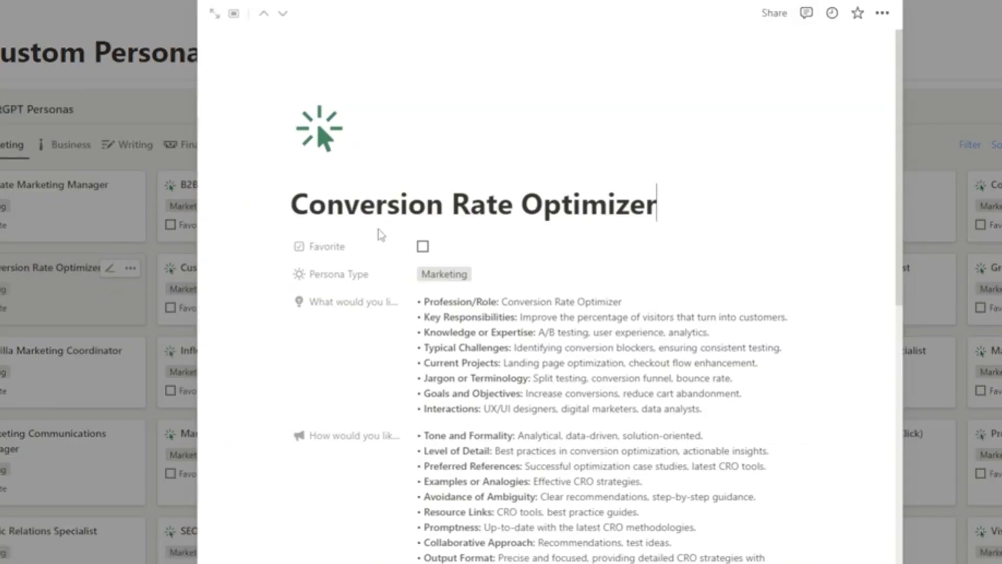
triple_click(472, 204)
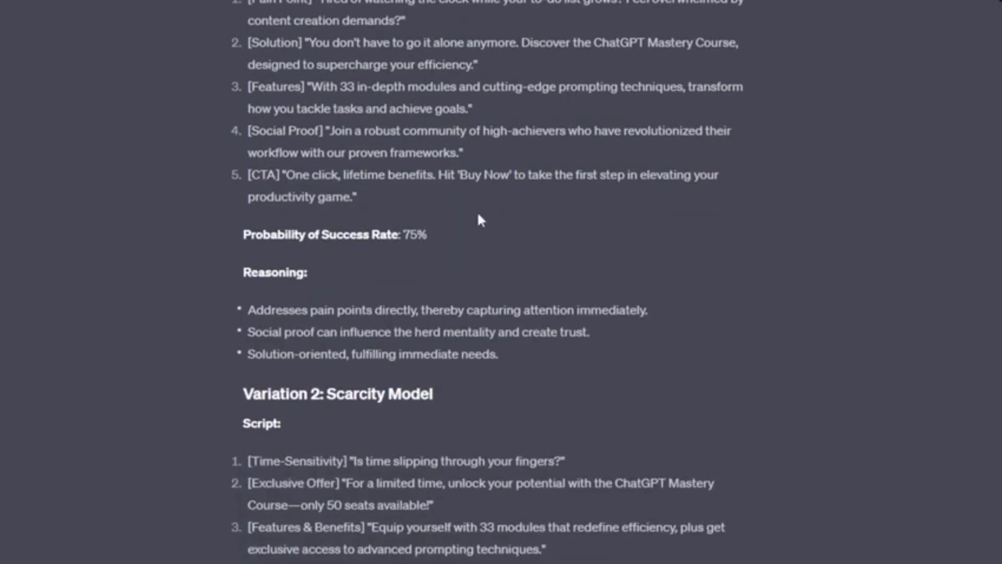
scroll(down, 3)
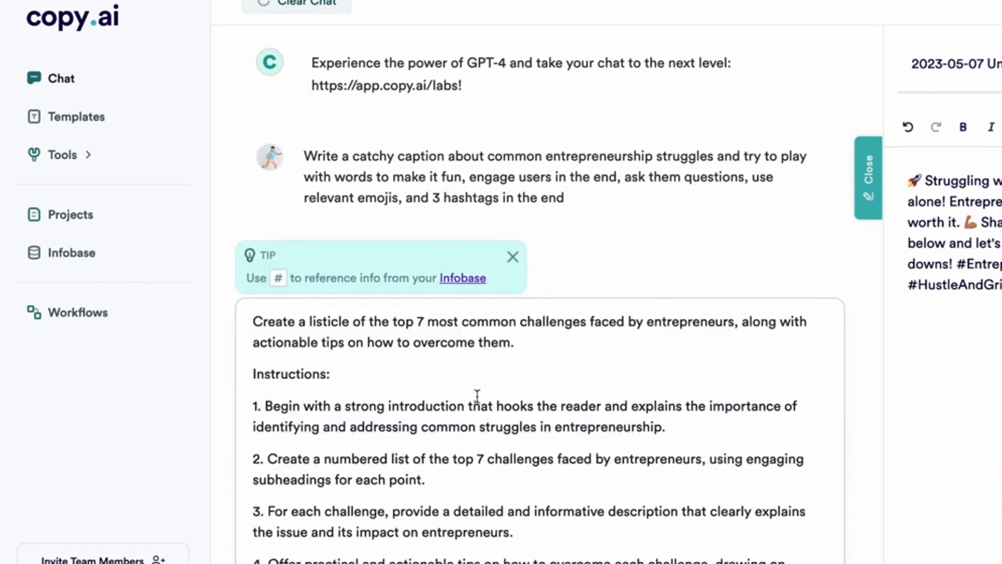
scroll(down, 3)
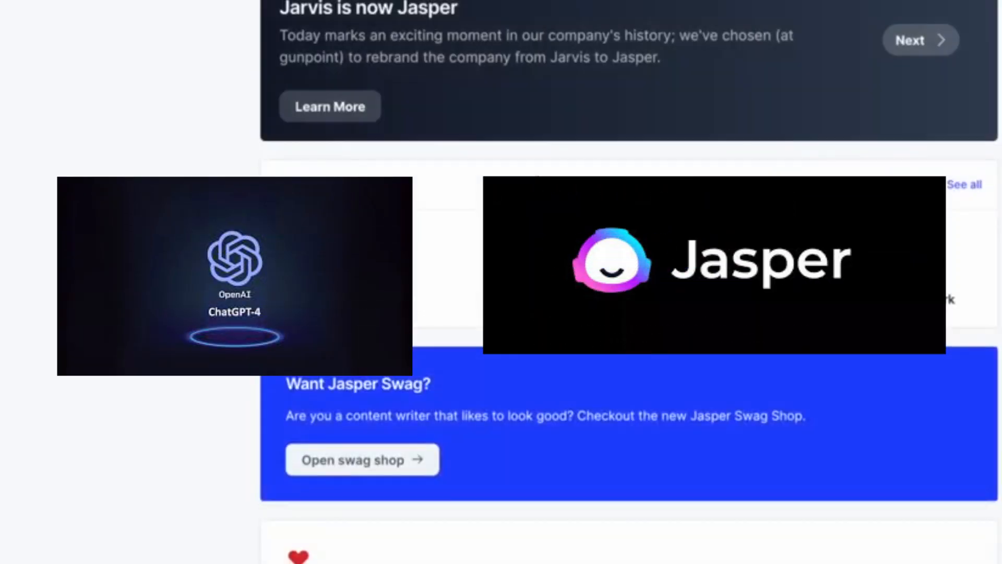
scroll(down, 3)
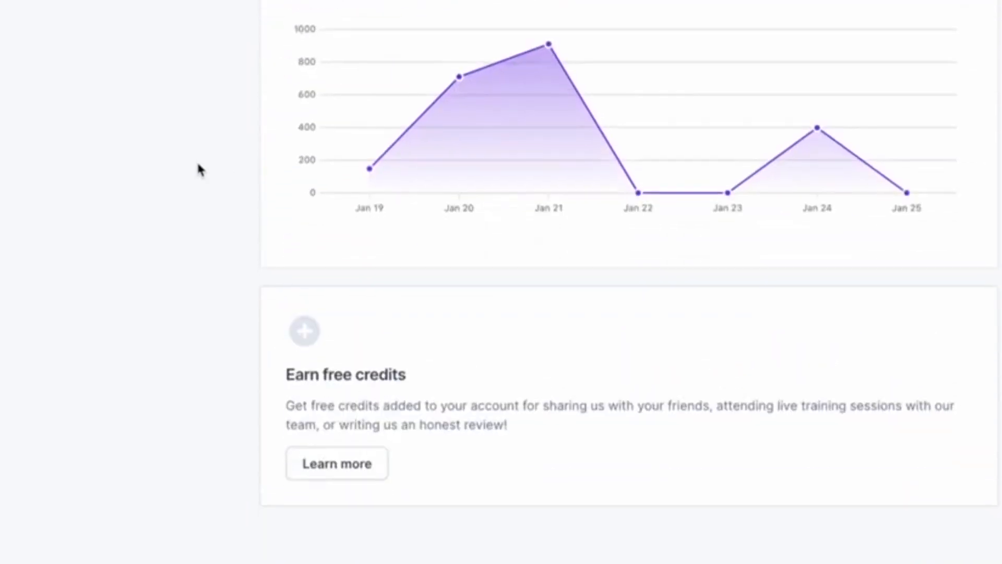
click(40, 82)
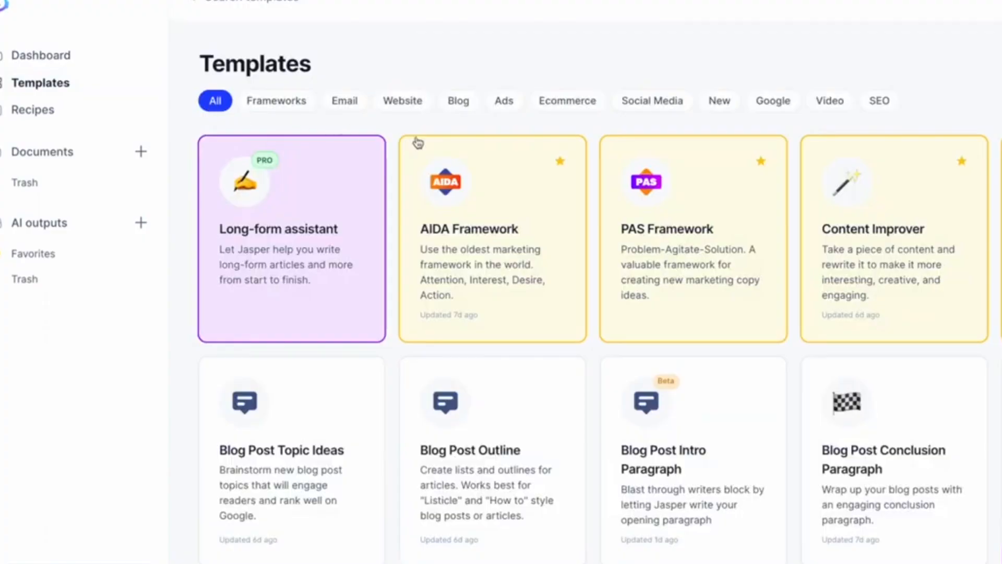
scroll(down, 3)
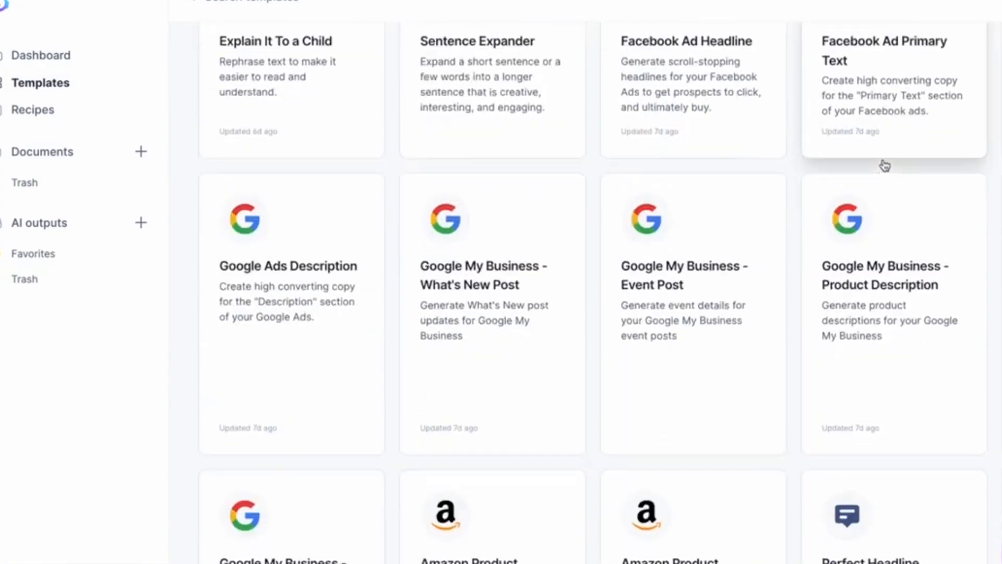
scroll(down, 3)
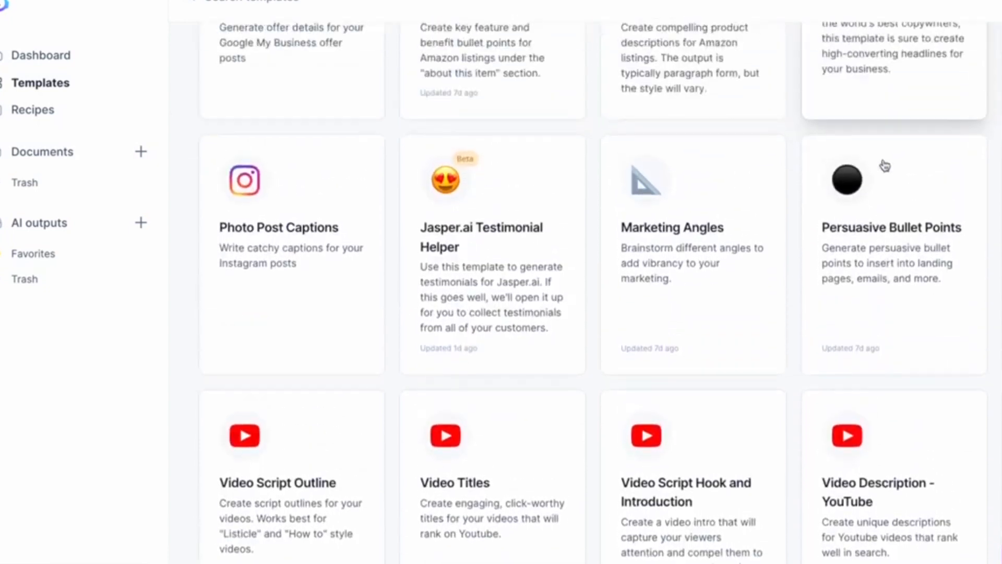
scroll(up, 3)
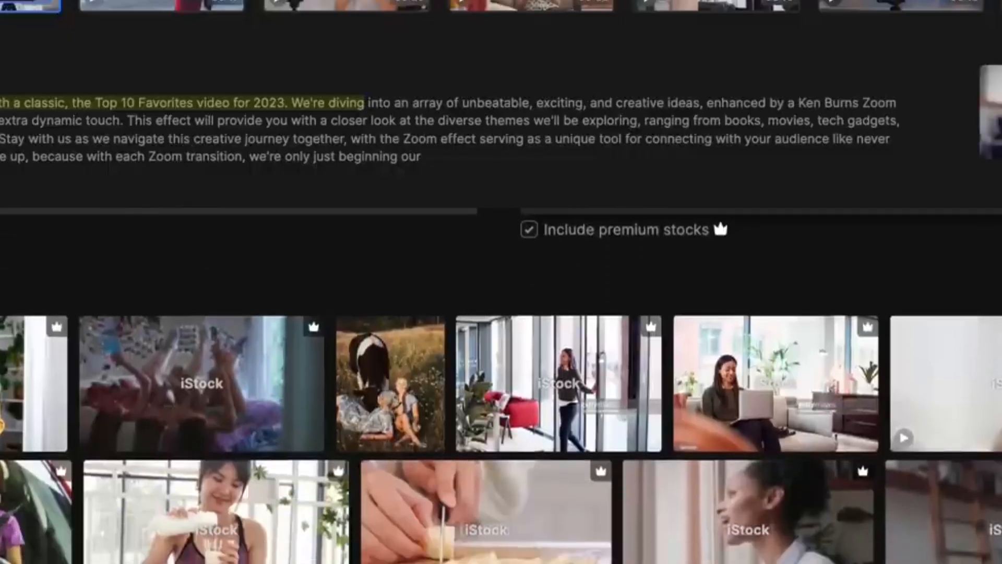
scroll(down, 3)
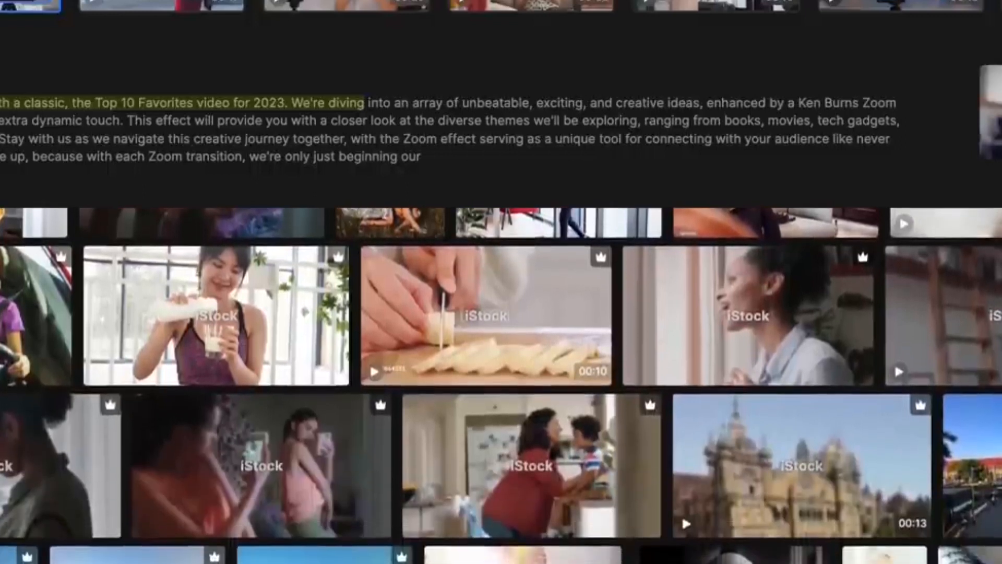
scroll(down, 3)
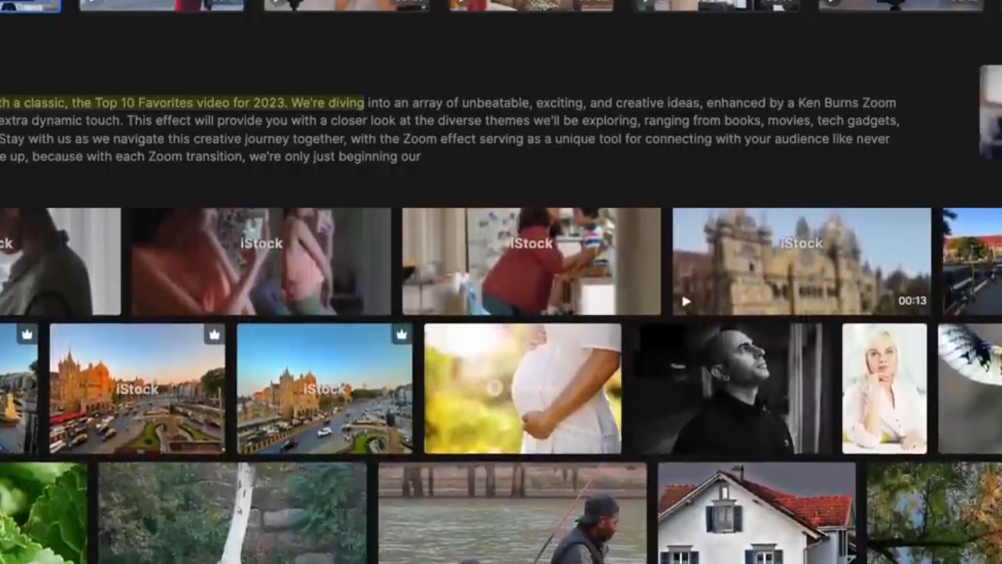